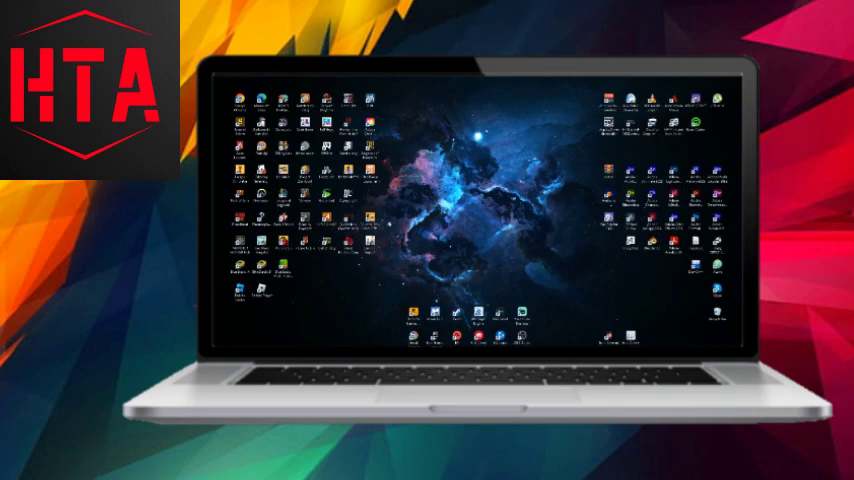
# Open the Windows 10 Start menu to show the app list and pinned tiles.
pyautogui.click(215, 353)
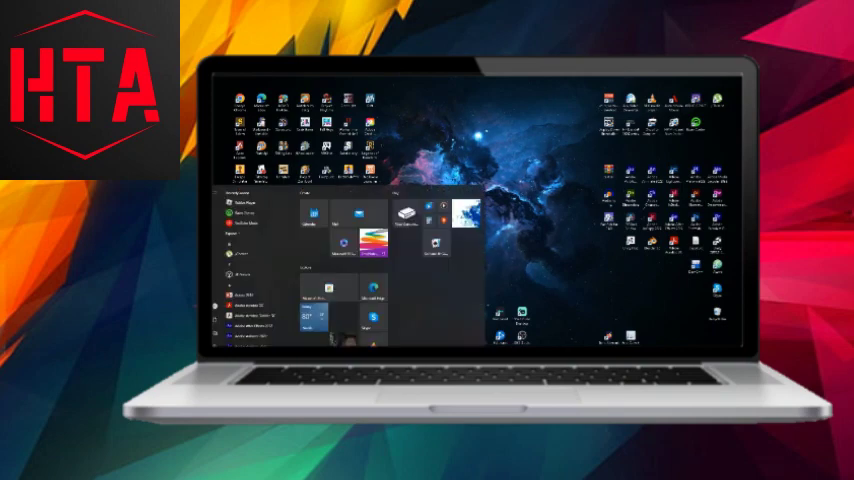